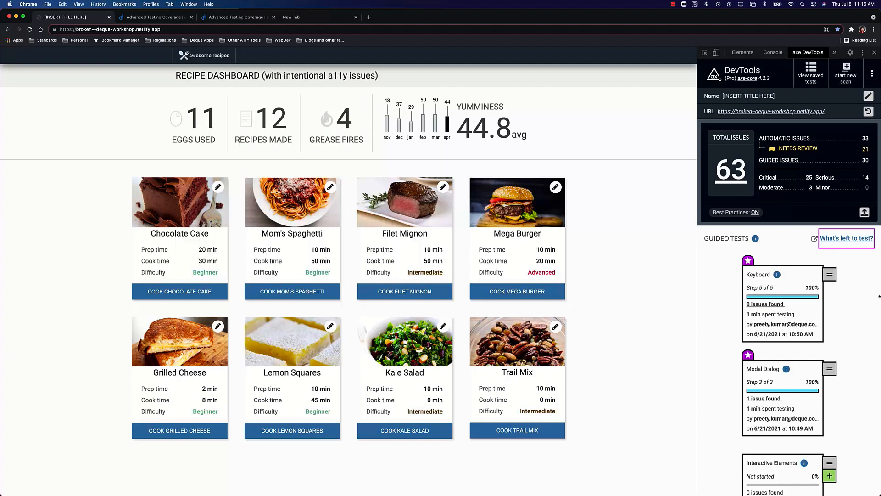
{"action": "mouse_move", "coordinate": [864, 273]}
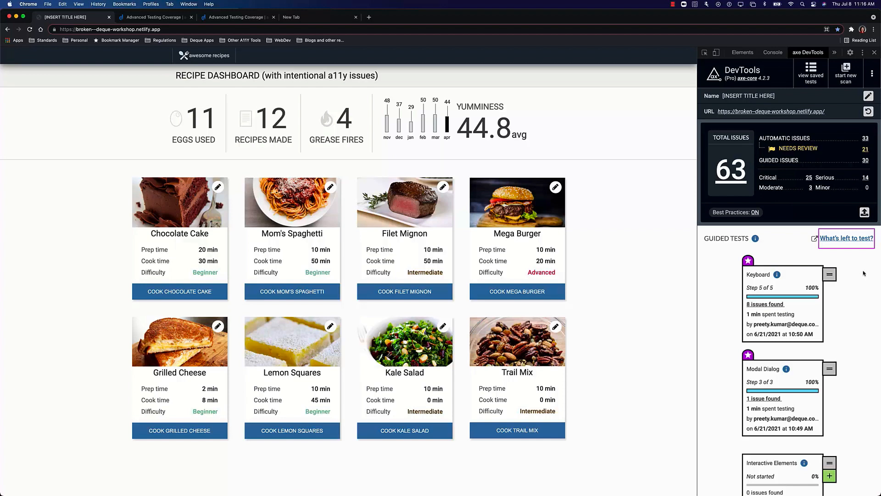
{"action": "mouse_move", "coordinate": [855, 239]}
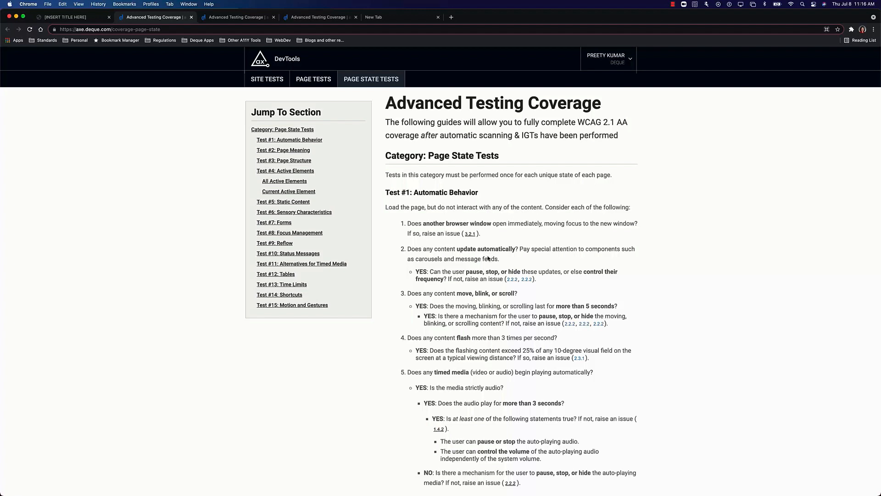
{"action": "mouse_move", "coordinate": [429, 73]}
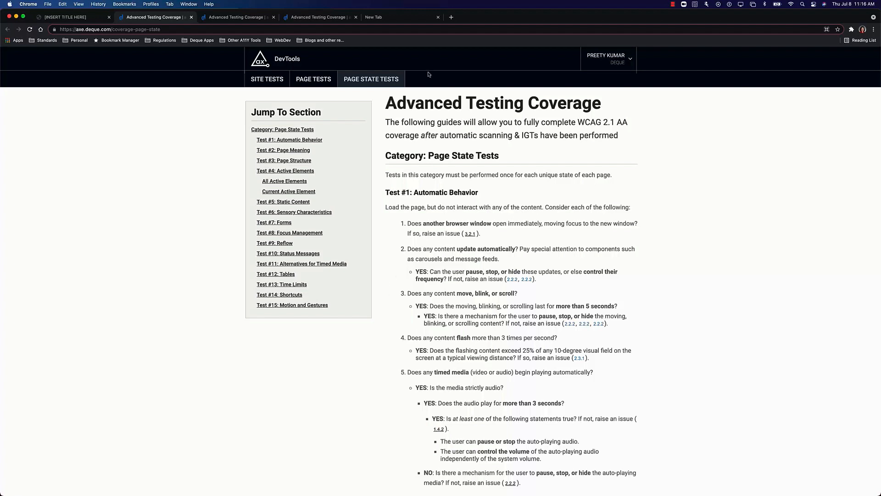
{"action": "mouse_move", "coordinate": [462, 145]}
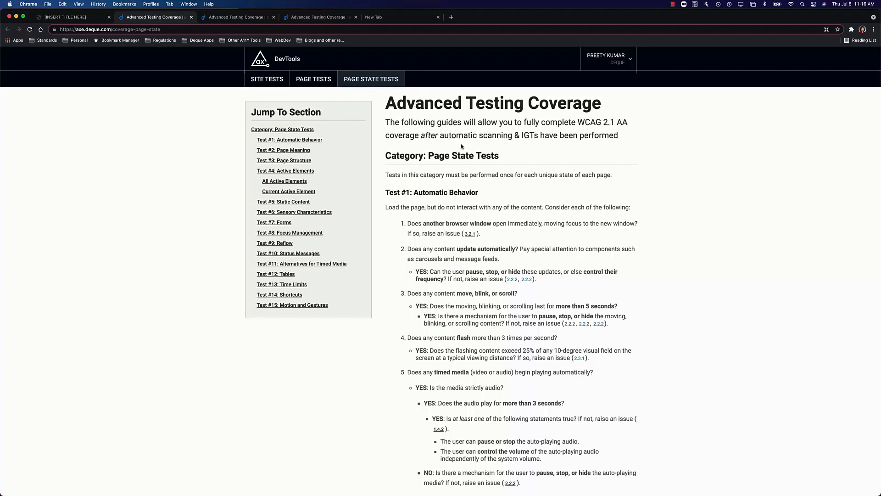
{"action": "mouse_move", "coordinate": [333, 76]}
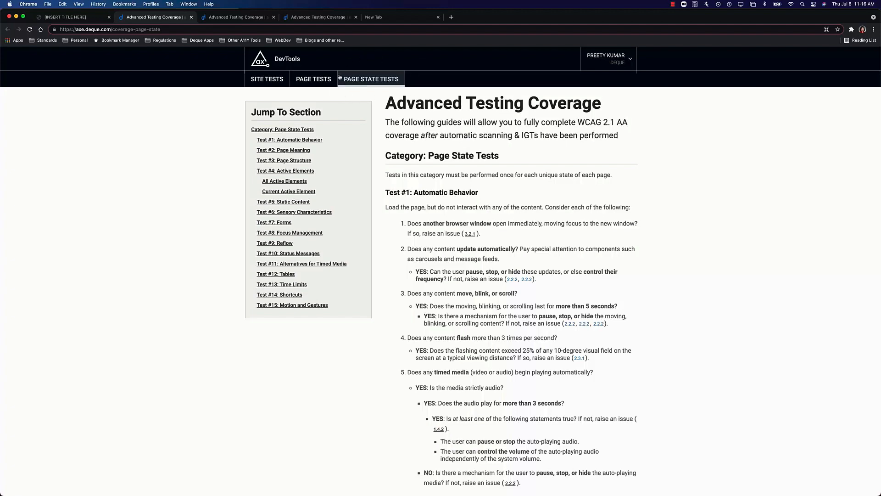
{"action": "left_click", "coordinate": [314, 79]}
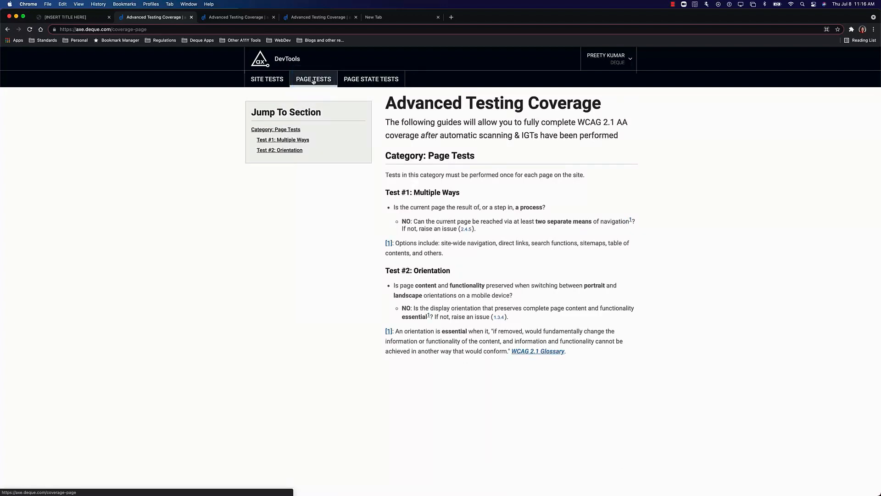
{"action": "left_click", "coordinate": [266, 78]}
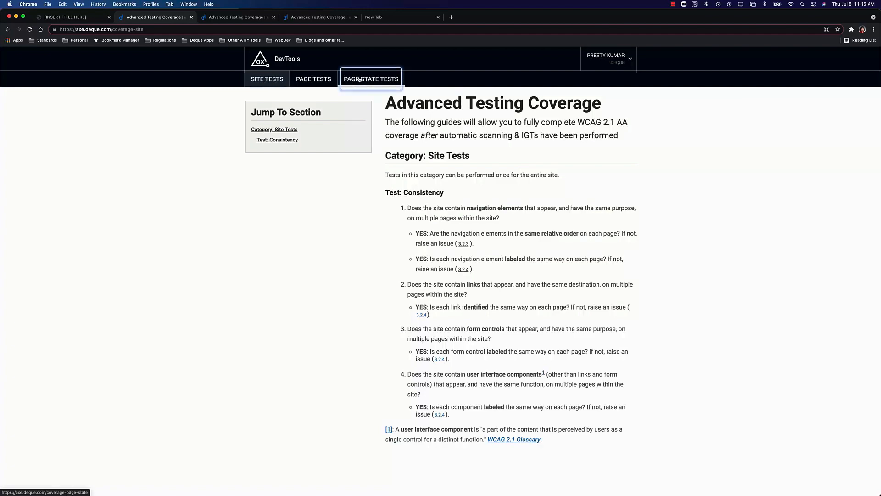
{"action": "left_click", "coordinate": [371, 79]}
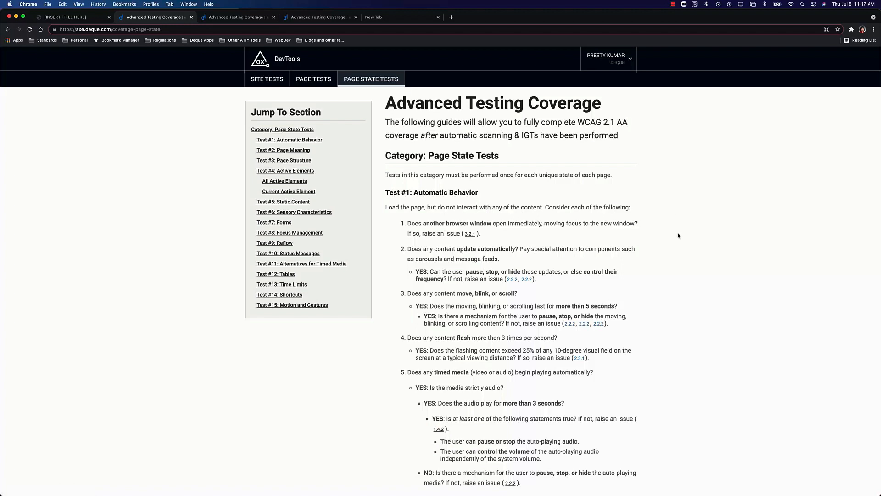
{"action": "scroll", "scroll_direction": "down", "scroll_amount": 3}
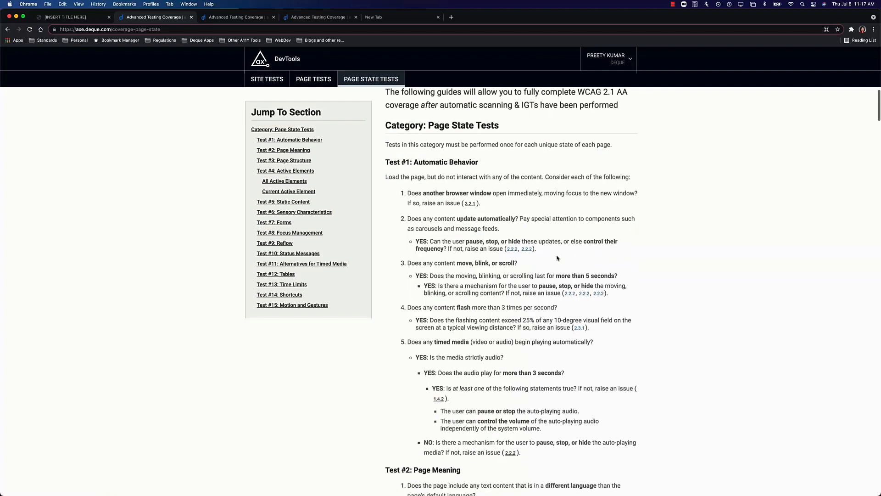
{"action": "mouse_move", "coordinate": [527, 233]}
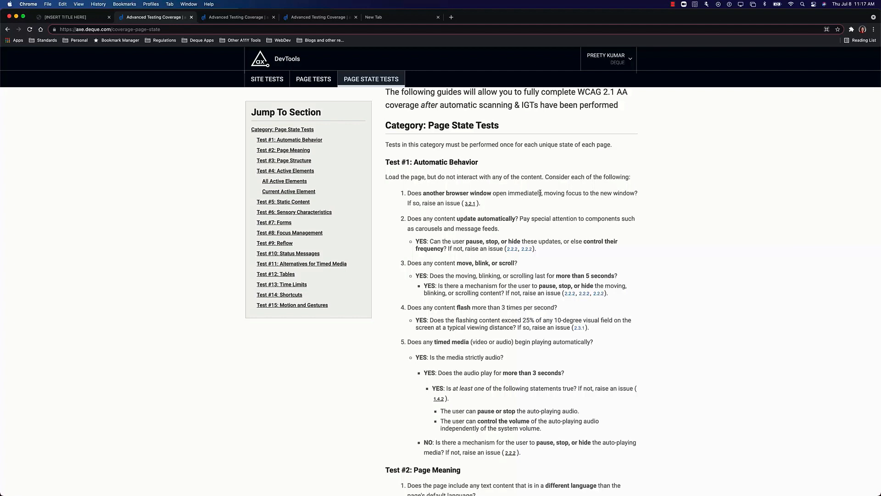
{"action": "mouse_move", "coordinate": [477, 206]}
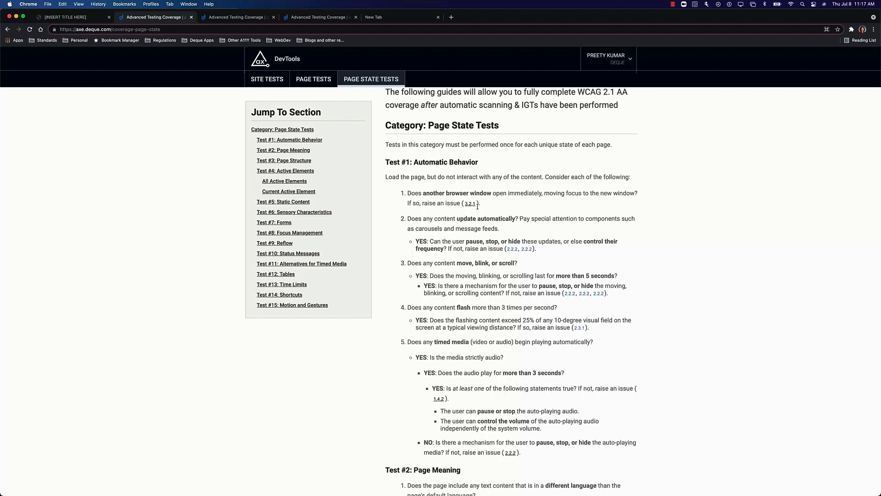
{"action": "mouse_move", "coordinate": [471, 204]}
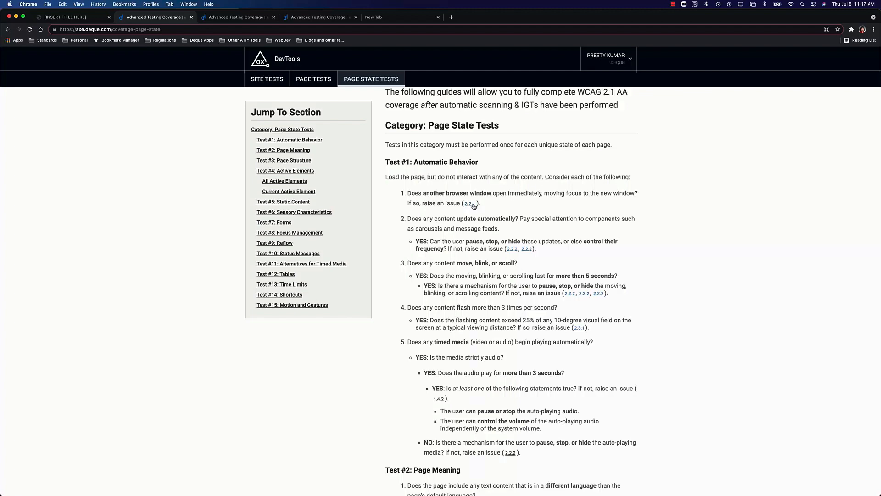
Step: Copy issue 3.2.1 (new window opens on page load) from the Automatic Behavior test and close its dialog
{"action": "left_click", "coordinate": [471, 204]}
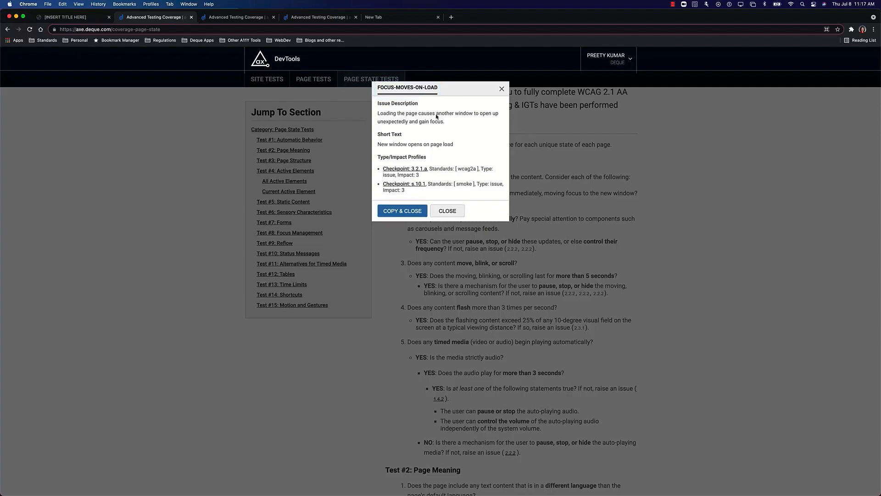
{"action": "left_click", "coordinate": [402, 211]}
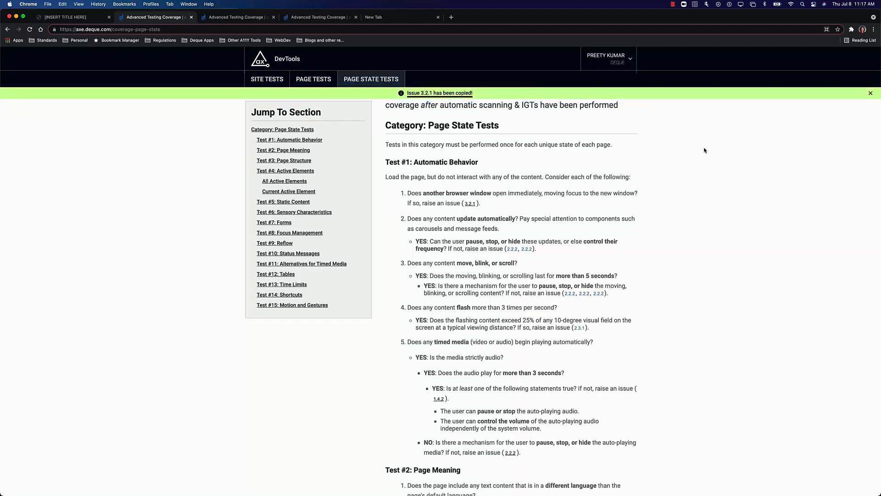
{"action": "mouse_move", "coordinate": [166, 172]}
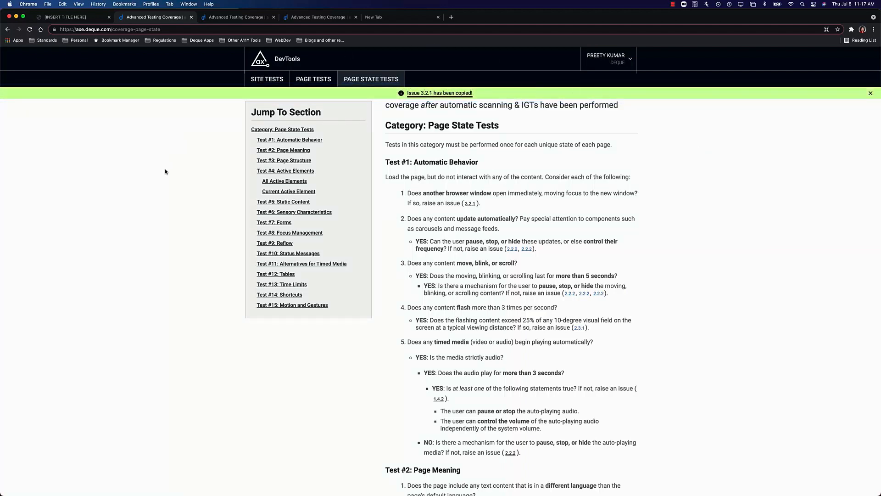